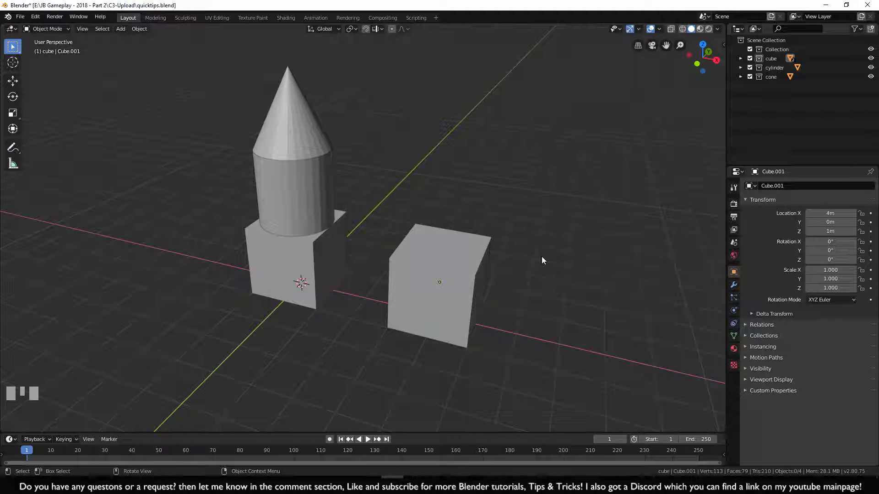
mouse_move(501, 260)
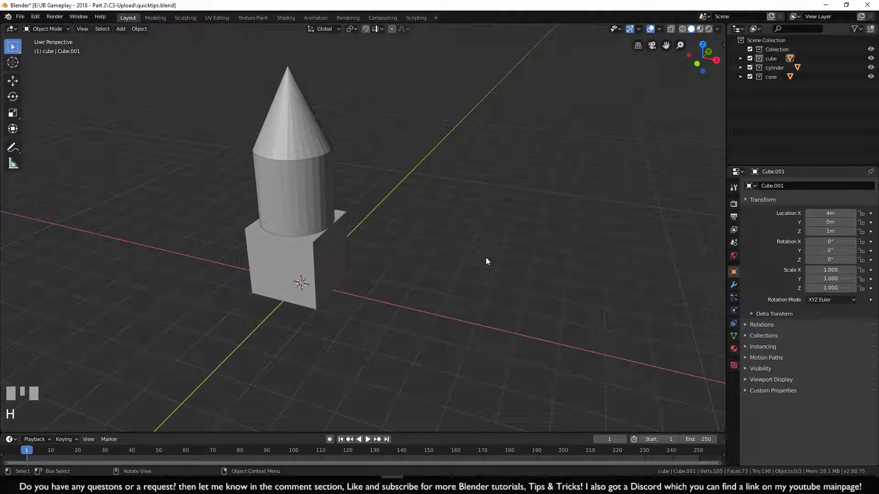
Reveal the second cube, then hide and unhide its selected faces in Edit Mode.
key(alt+h)
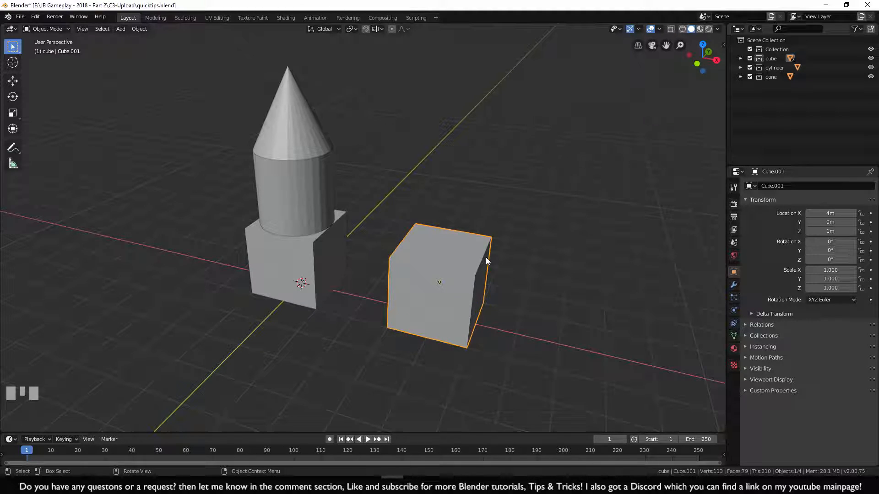
key(Tab)
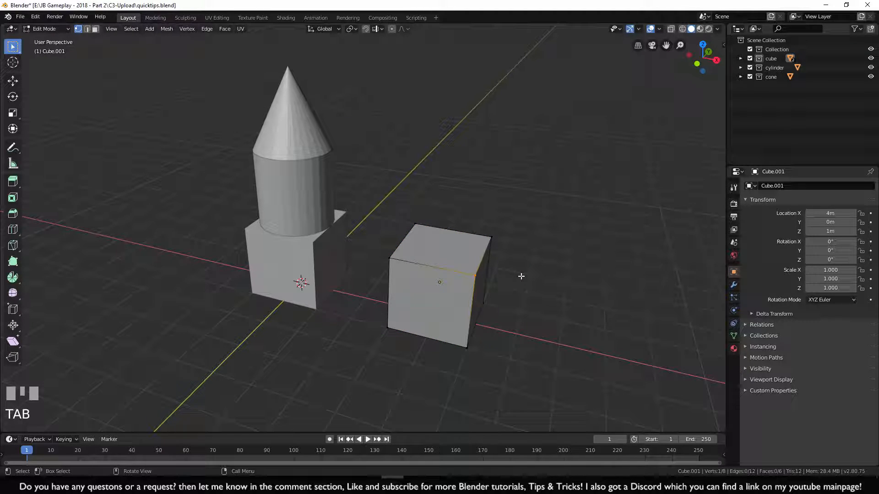
key(h)
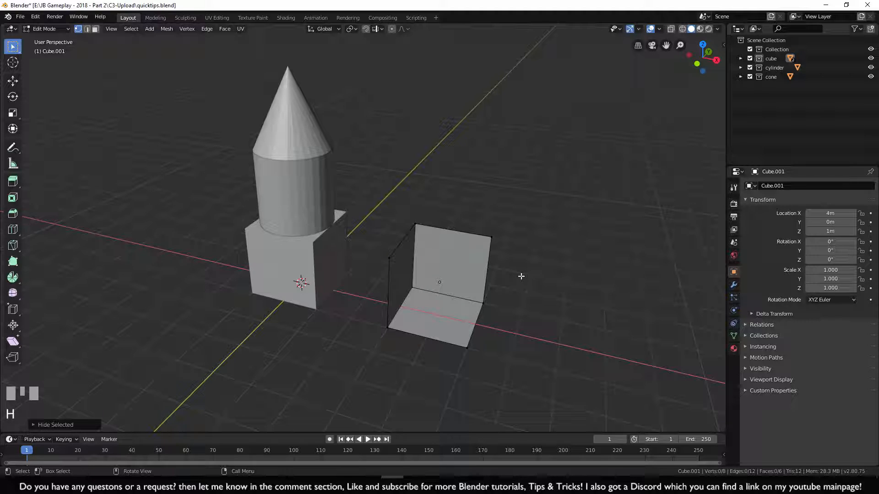
key(alt+h)
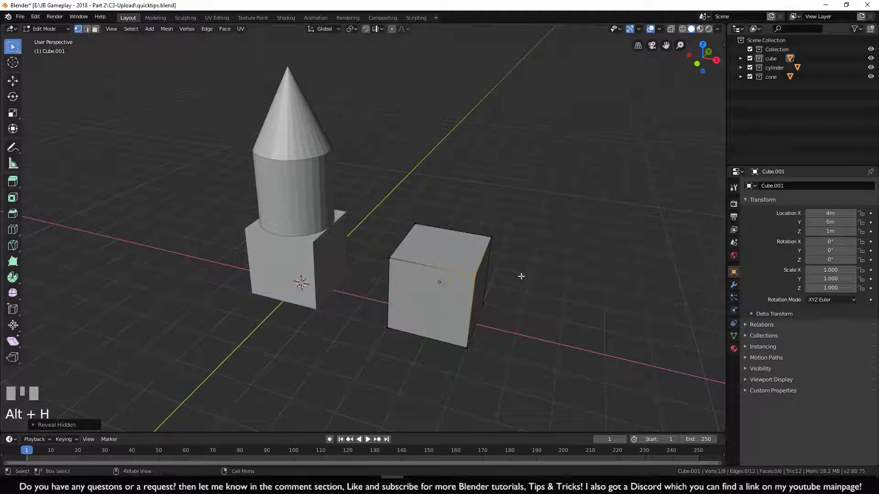
key(Tab)
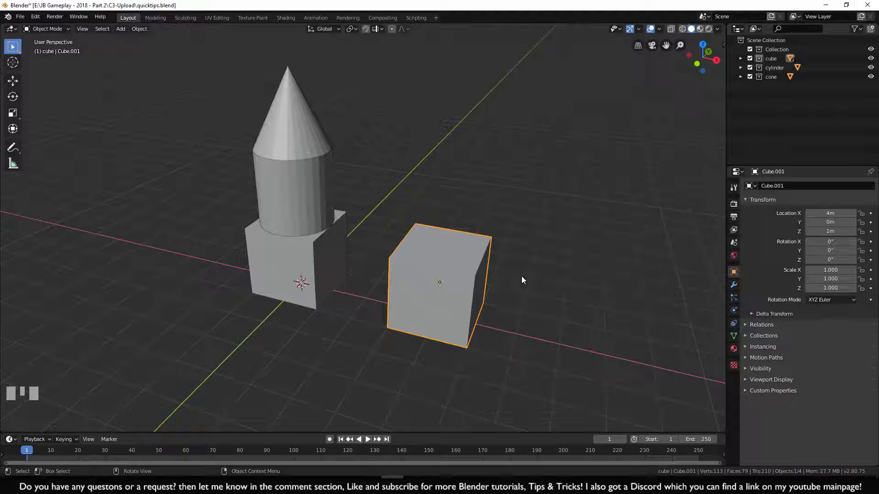
Isolate the cylinder collection, then isolate the cone collection via Ctrl+H.
key(ctrl+h)
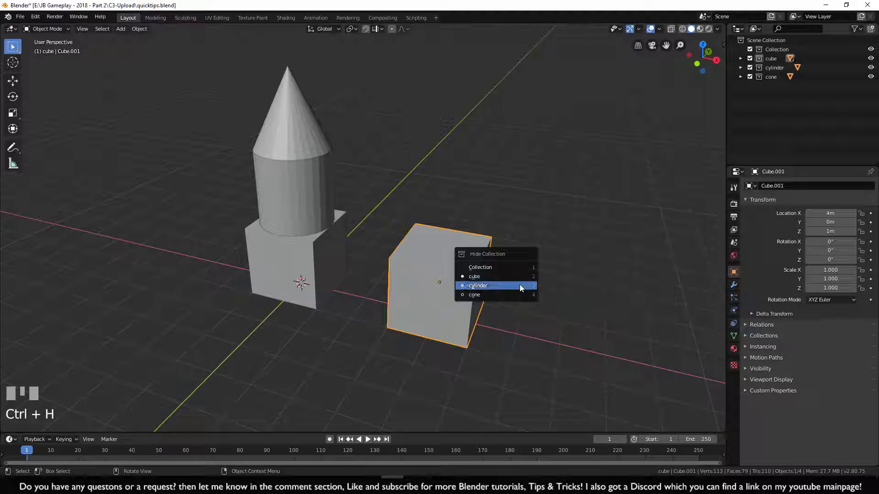
mouse_move(474, 294)
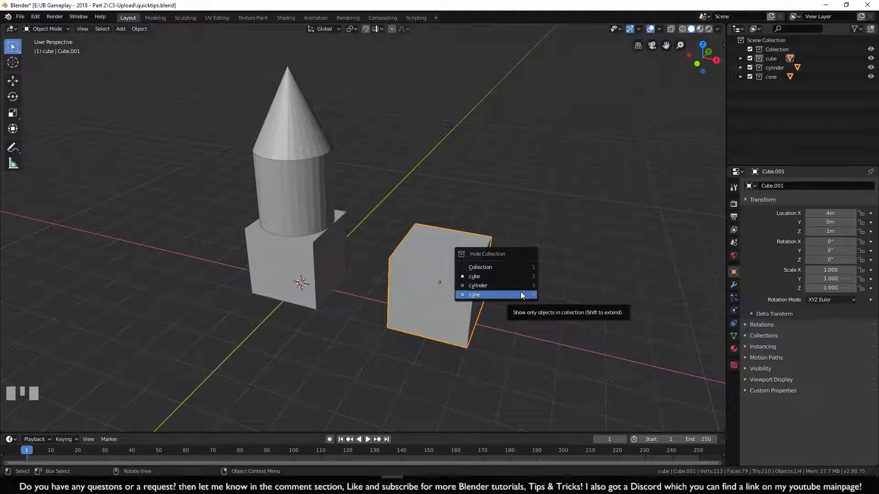
click(474, 294)
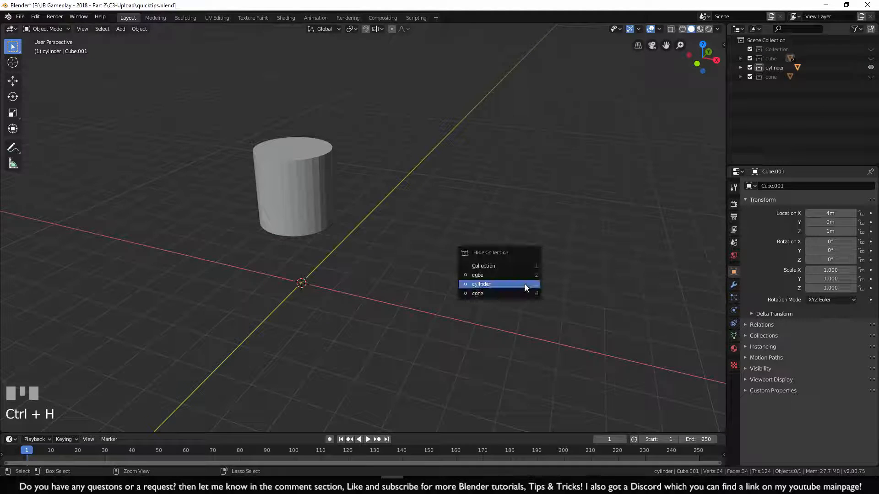
click(481, 284)
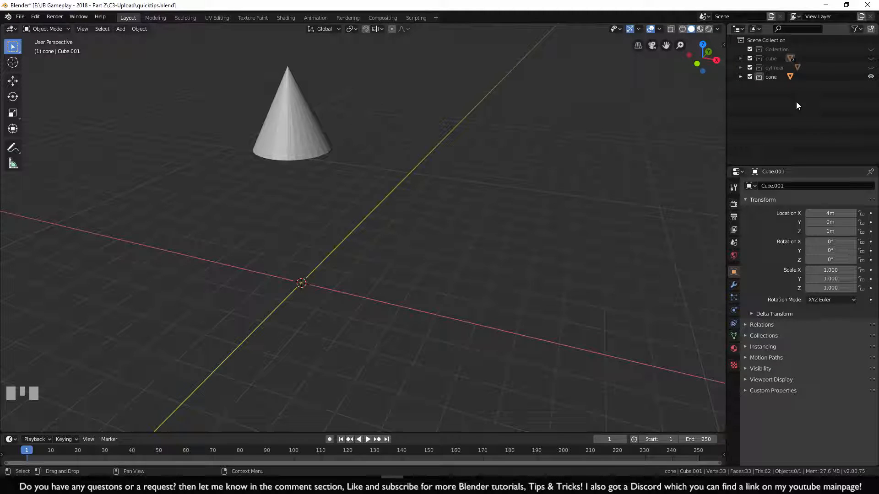
Reveal all collections and expand the Outliner to list Cube, Cube.001, Cylinder and Cone.
key(alt+h)
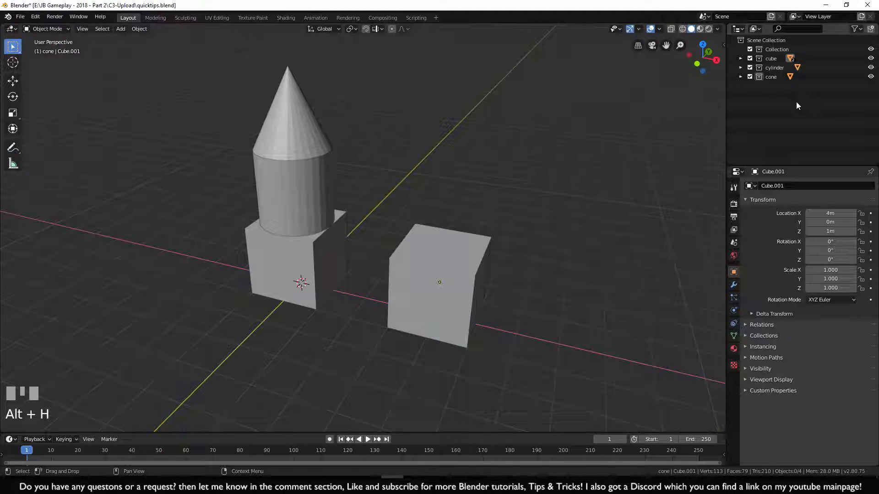
click(741, 58)
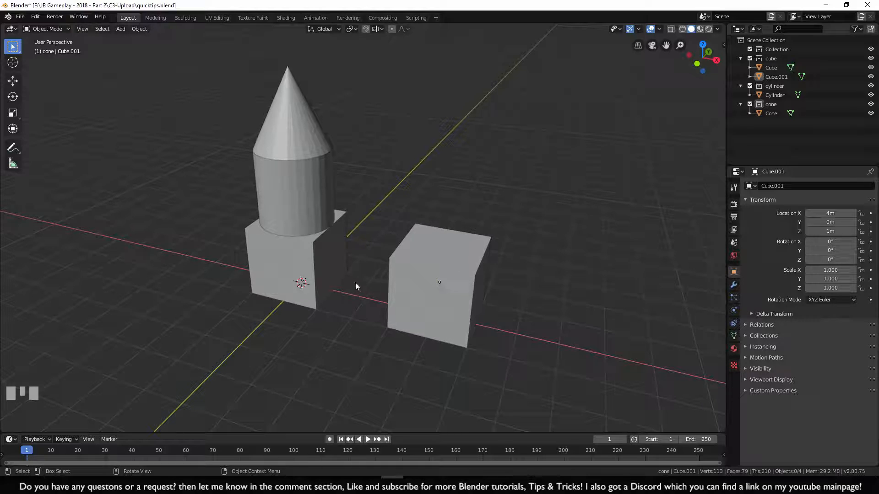
click(439, 282)
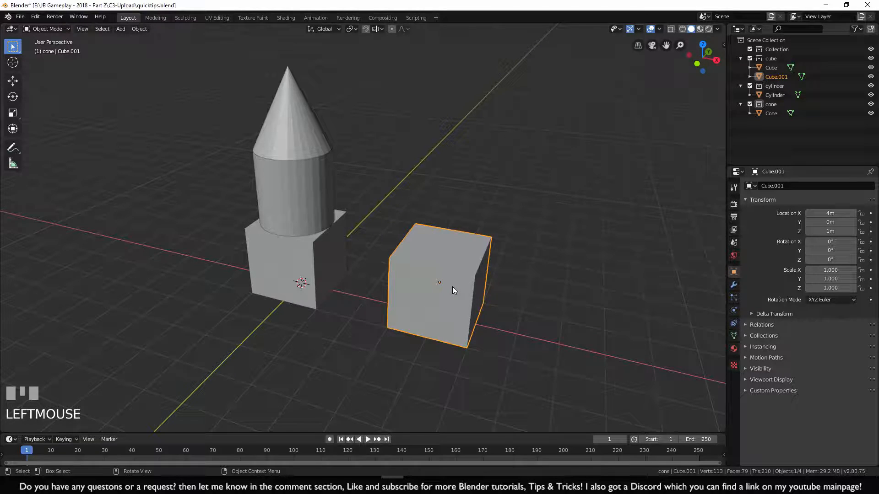
key(shift+h)
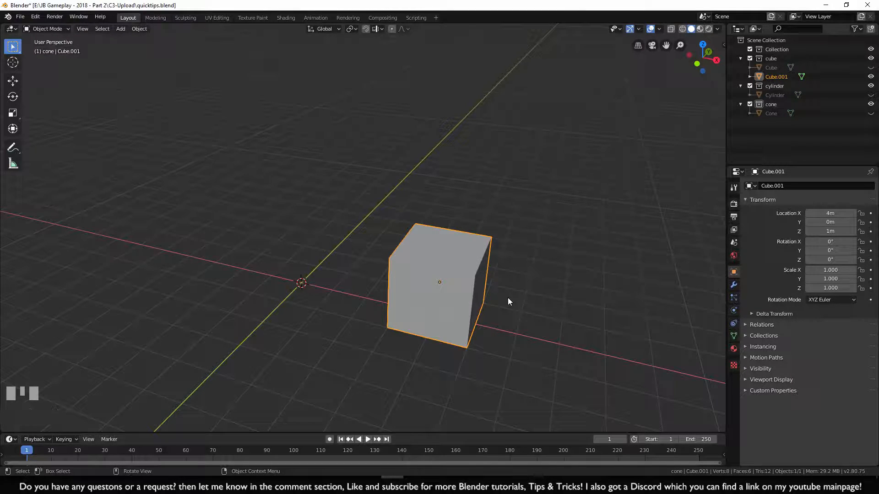
mouse_move(471, 295)
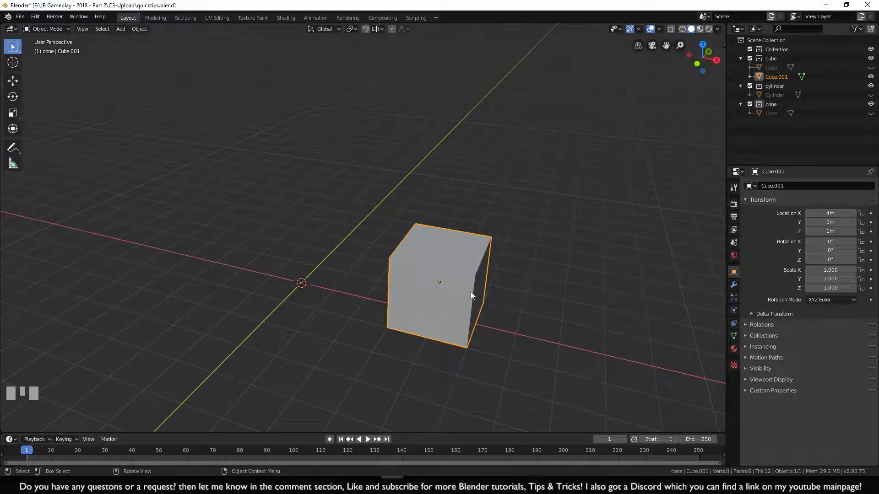
key(Alt+H)
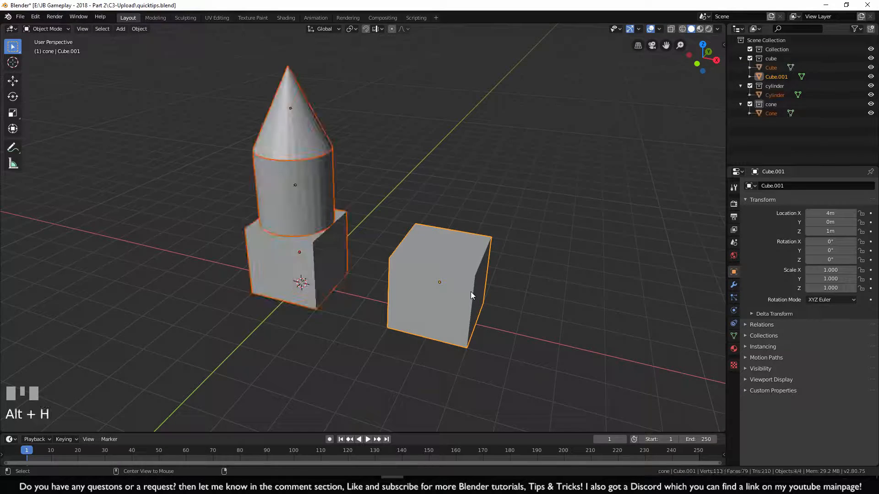